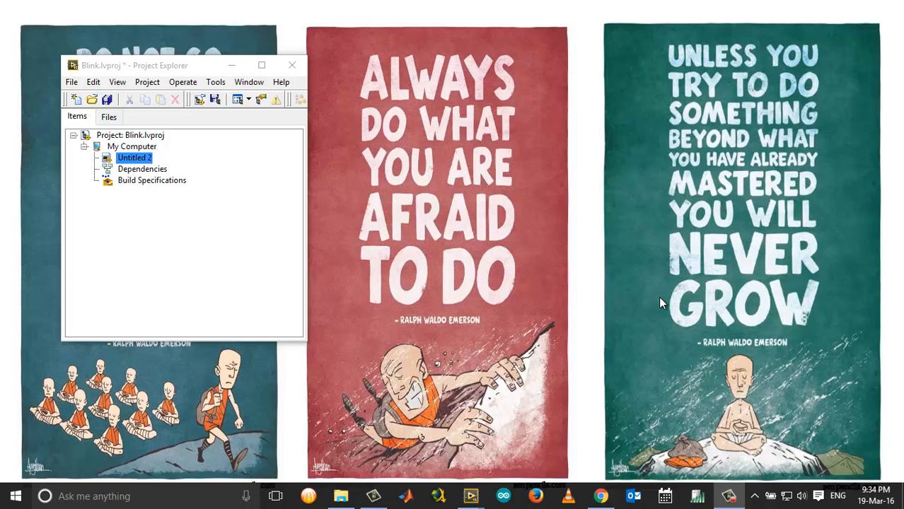
pyautogui.moveTo(469, 495)
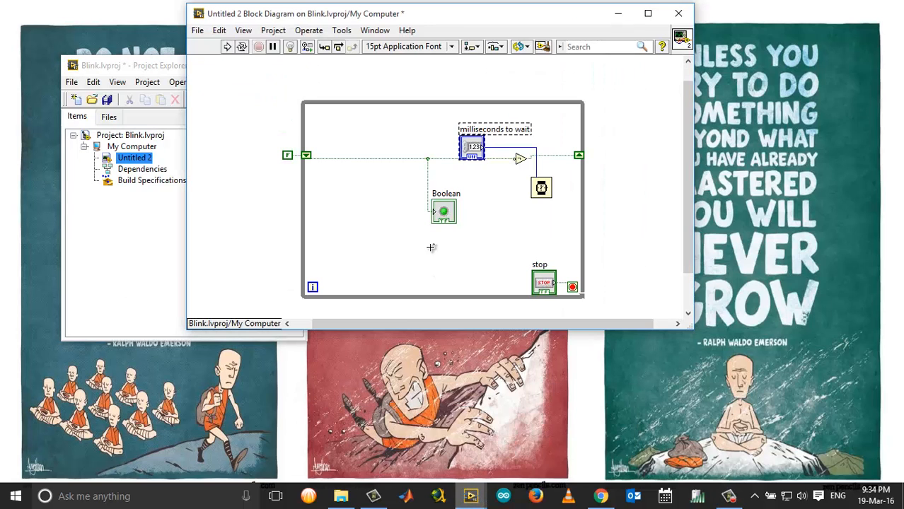
pyautogui.moveTo(657, 178)
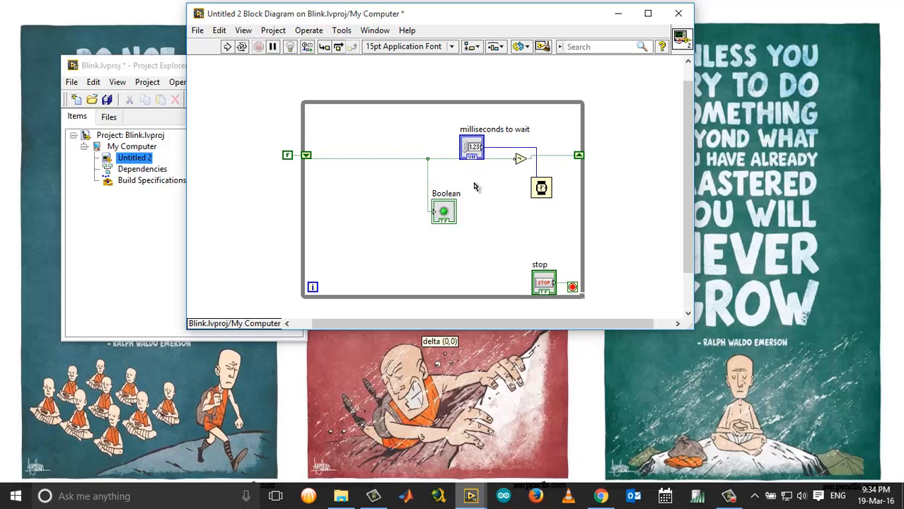
# Rearrange the items inside the while loop to make room for a case structure
pyautogui.moveTo(473, 145); pyautogui.dragTo(481, 192)
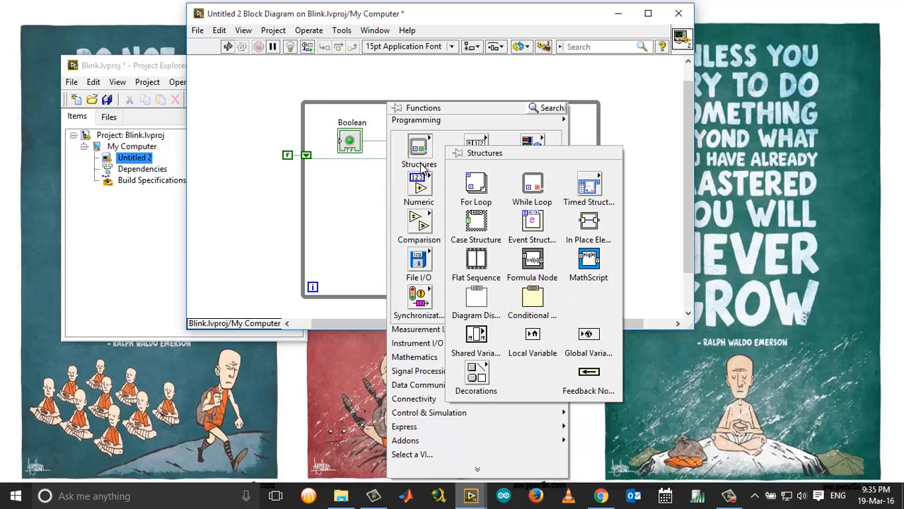
pyautogui.moveTo(476, 224)
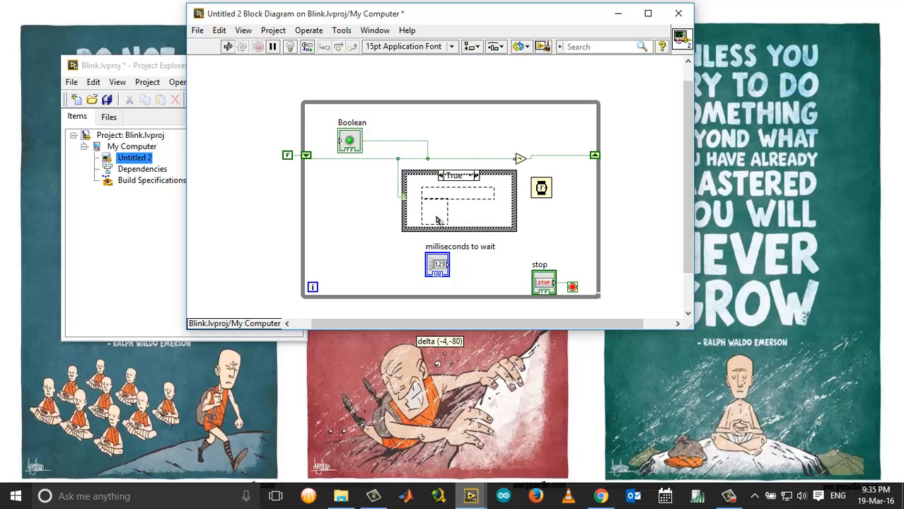
# Move the milliseconds-to-wait control into the case structure's True case
pyautogui.moveTo(437, 264); pyautogui.dragTo(436, 210)
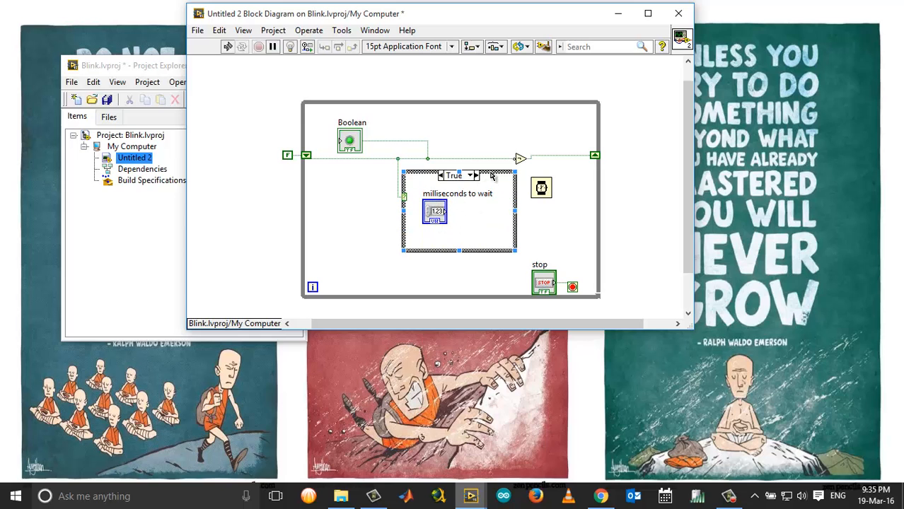
# Duplicate the True case into a False case with 'milliseconds to wait 2' and start wiring it out
pyautogui.rightClick(491, 176)
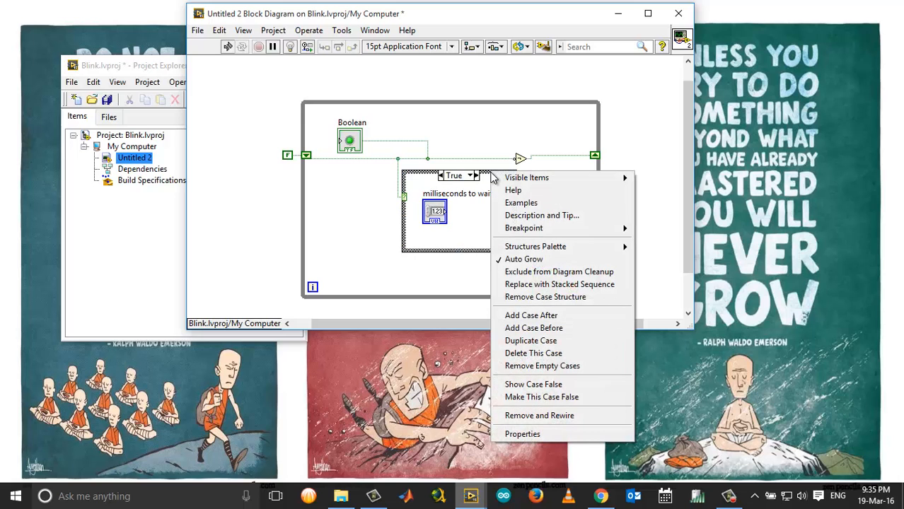
pyautogui.moveTo(530, 339)
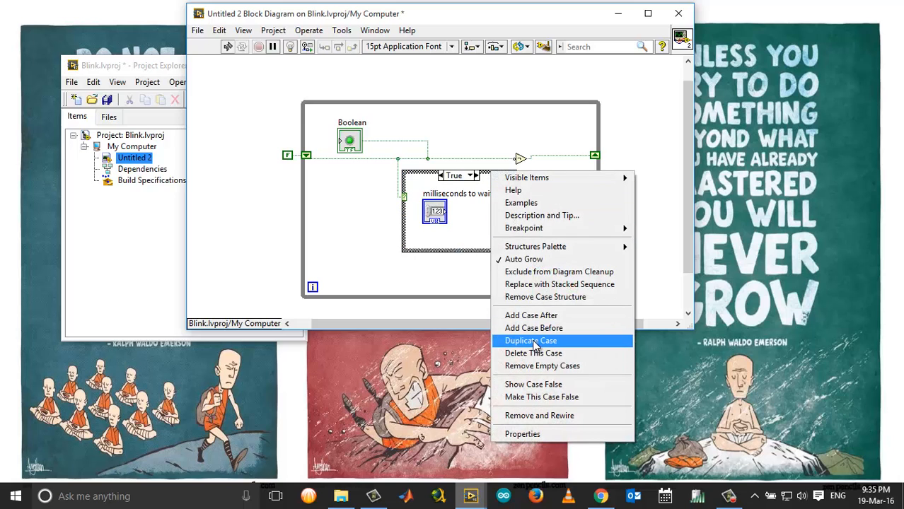
pyautogui.click(529, 339)
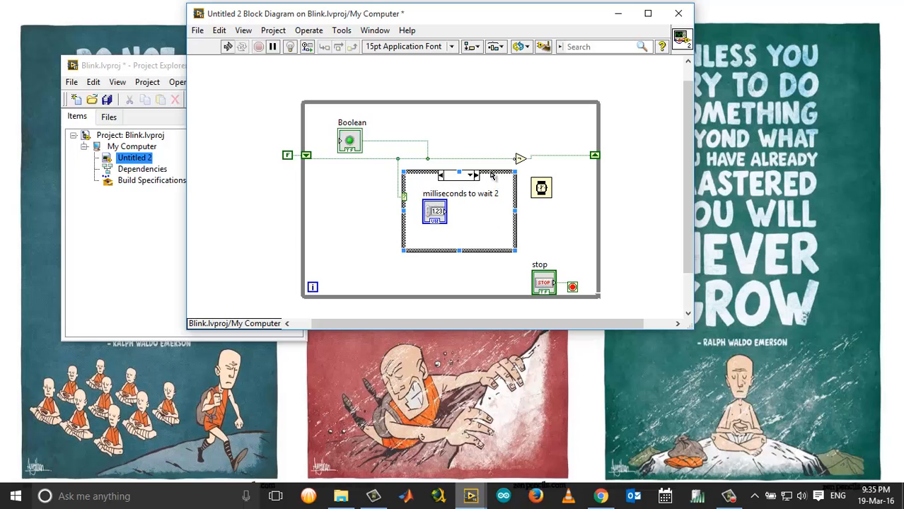
pyautogui.rightClick(480, 198)
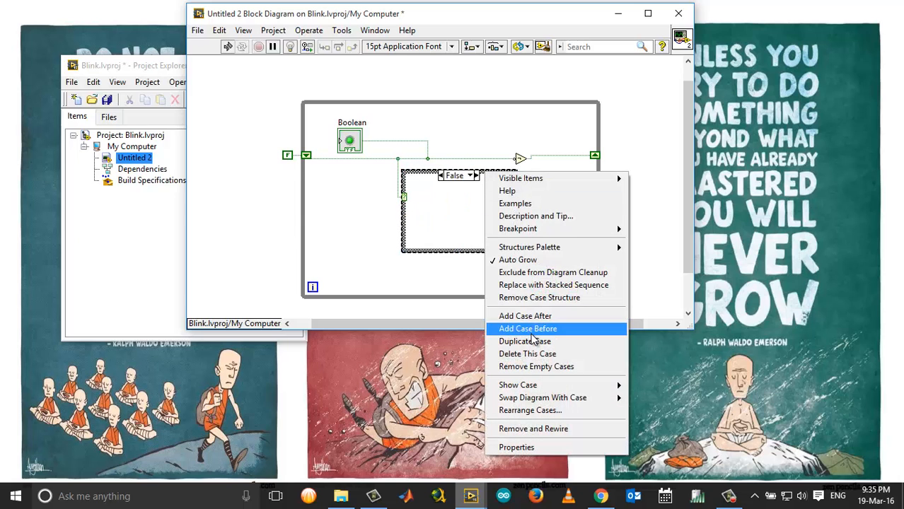
pyautogui.click(528, 328)
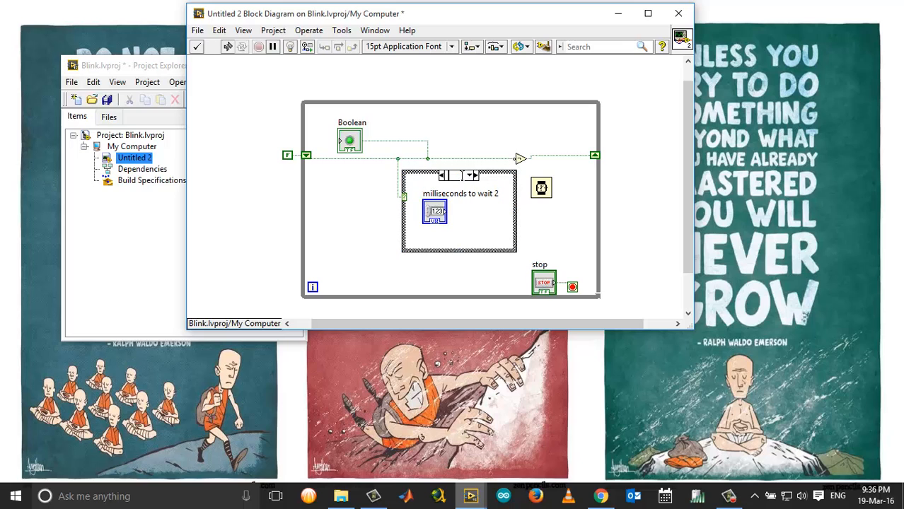
pyautogui.click(456, 176)
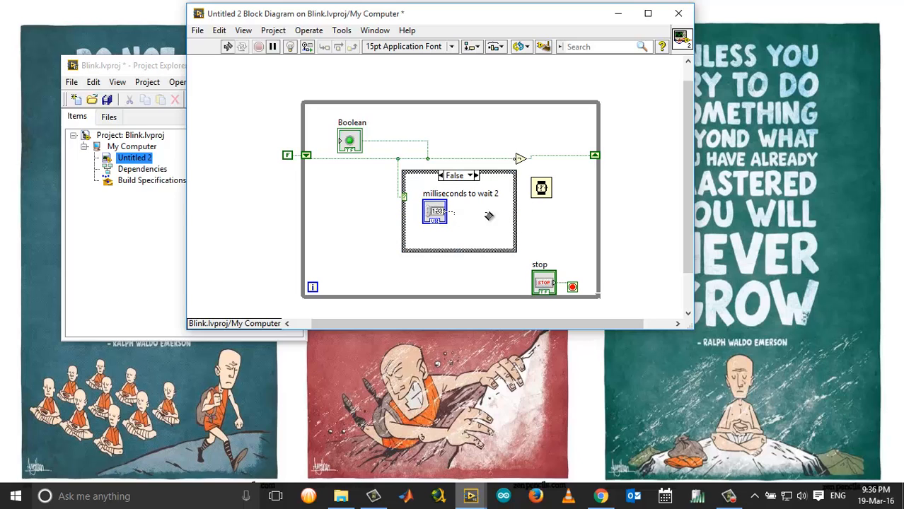
pyautogui.moveTo(515, 191)
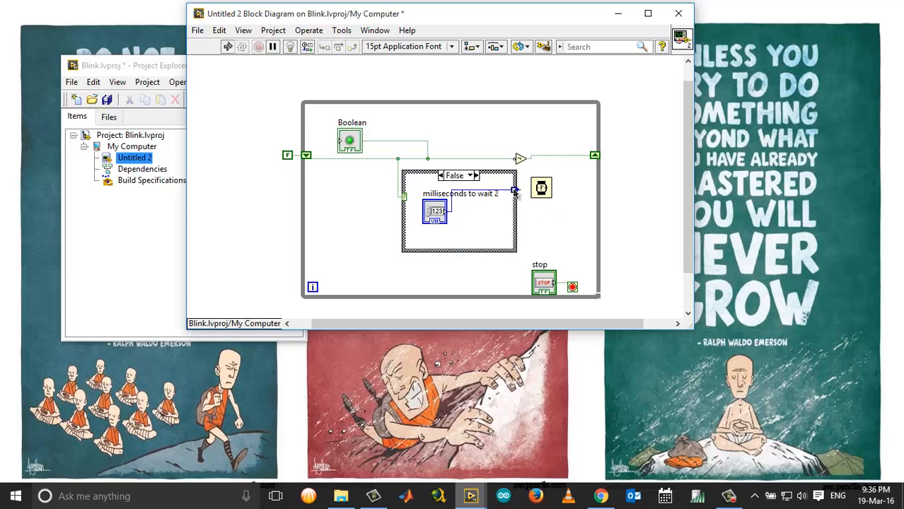
# Wire the second wait control out of the case and return to the True case
pyautogui.click(455, 175)
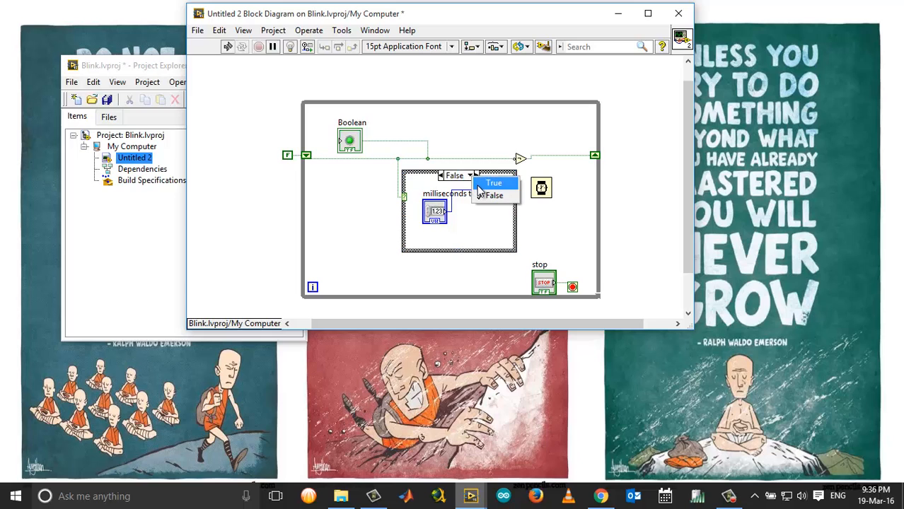
pyautogui.click(492, 183)
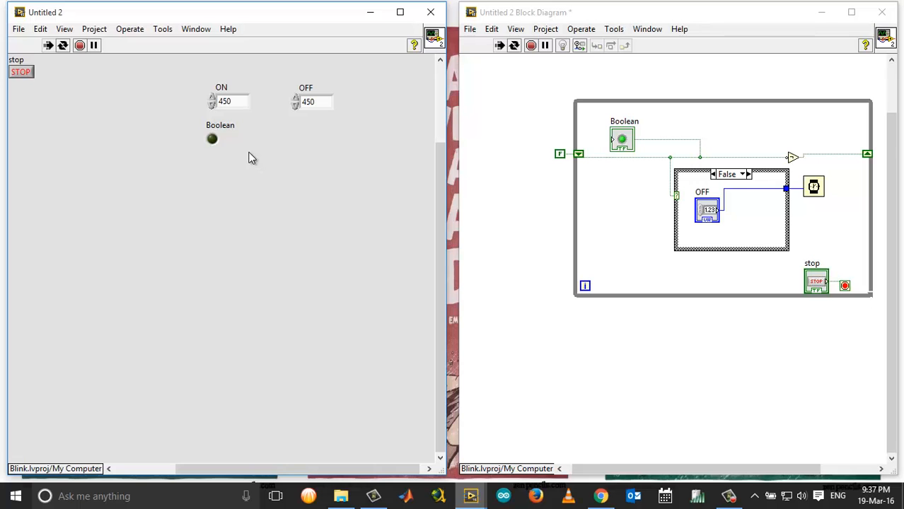
# Set the running VI's ON time to 3000 ms and OFF time to 500 ms
pyautogui.click(212, 139)
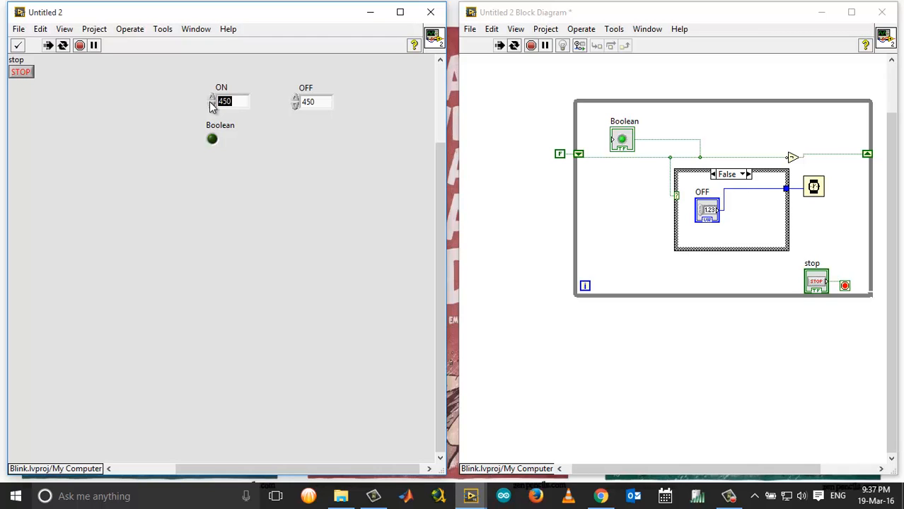
pyautogui.write('1000')
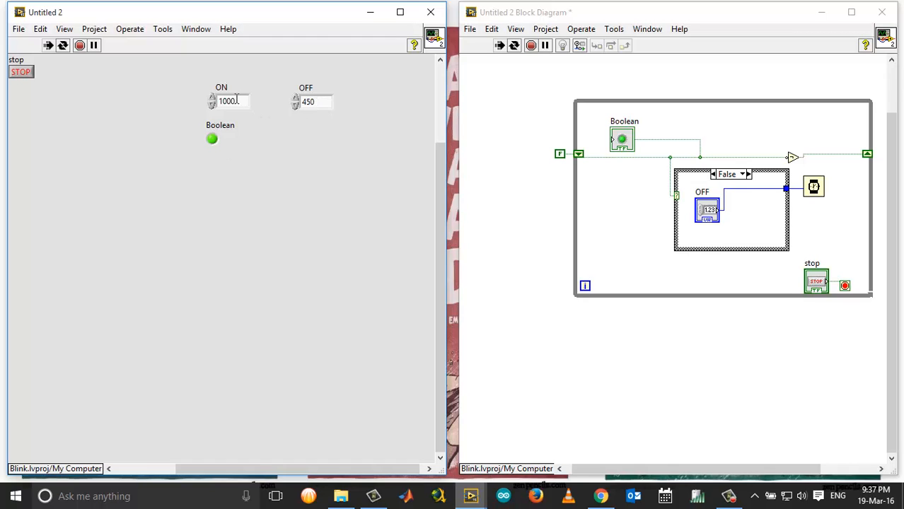
pyautogui.write('30')
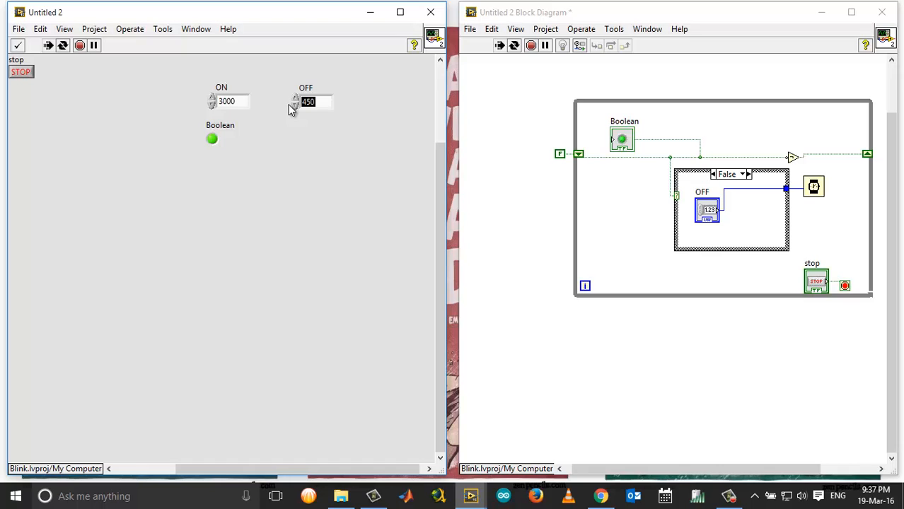
pyautogui.write('500')
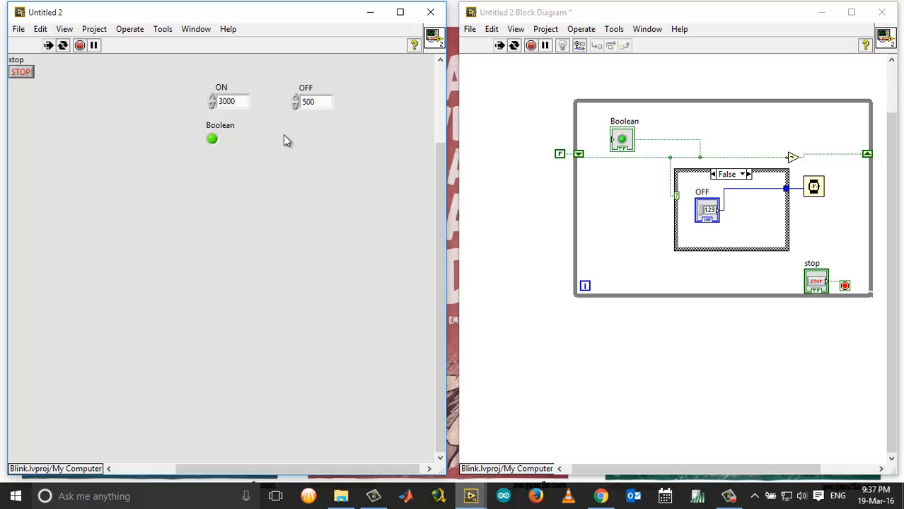
pyautogui.moveTo(215, 150)
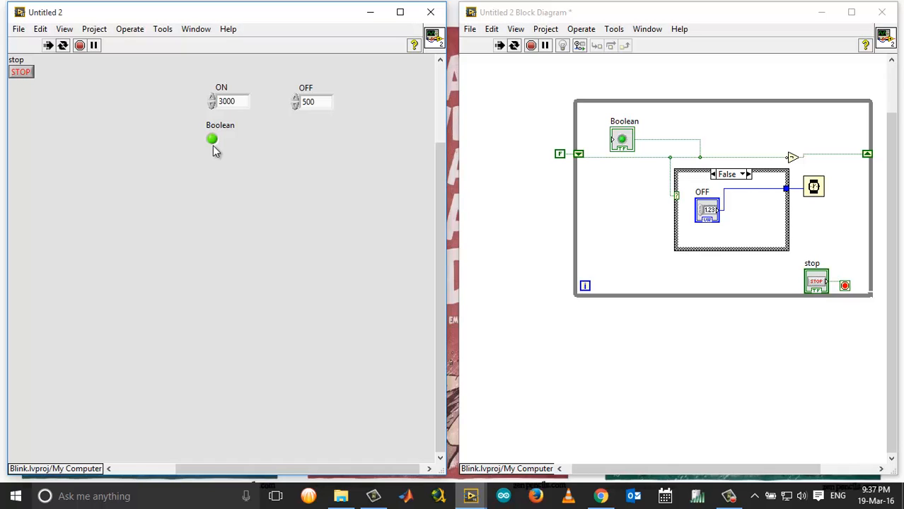
pyautogui.moveTo(302, 105)
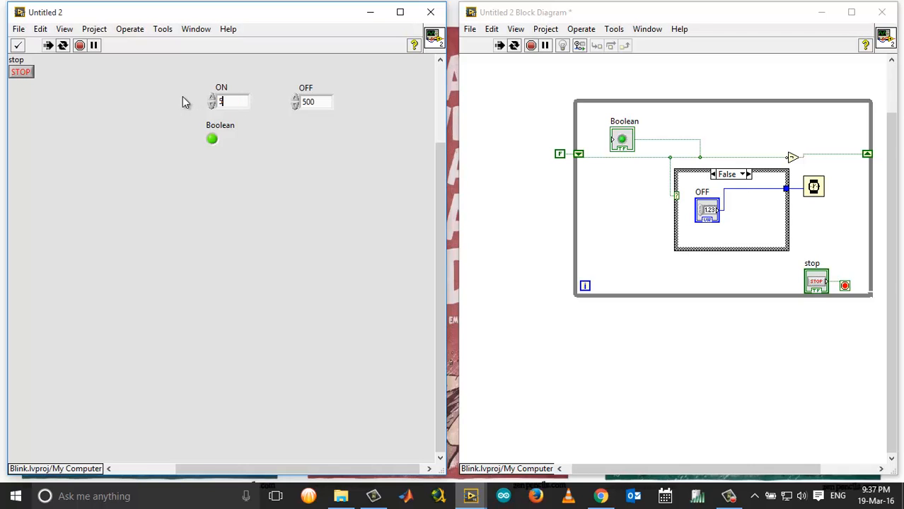
# Swap the running timings to ON 500 ms and OFF 3000 ms
pyautogui.write('500')
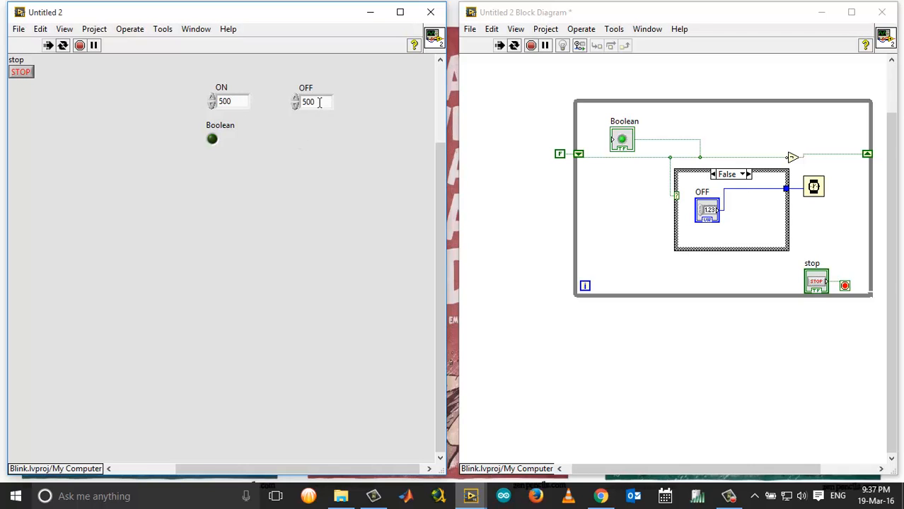
pyautogui.write('3000')
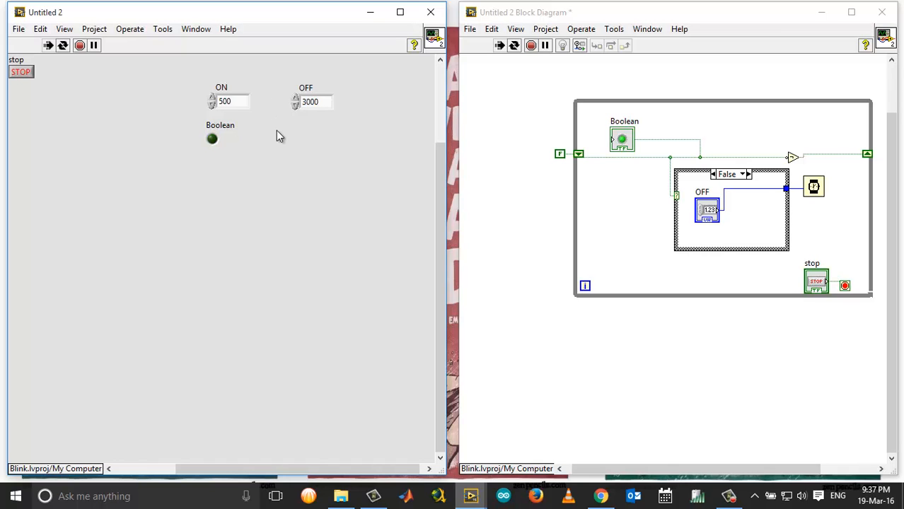
pyautogui.moveTo(215, 151)
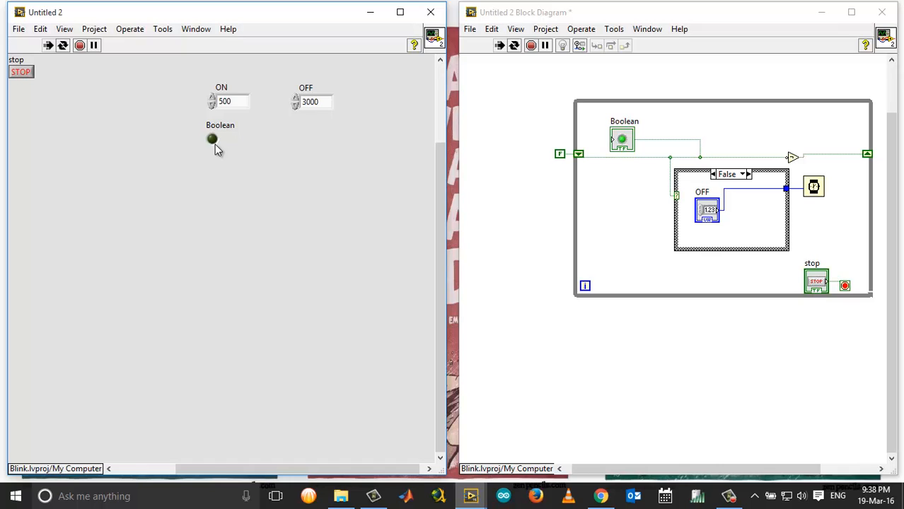
pyautogui.click(212, 138)
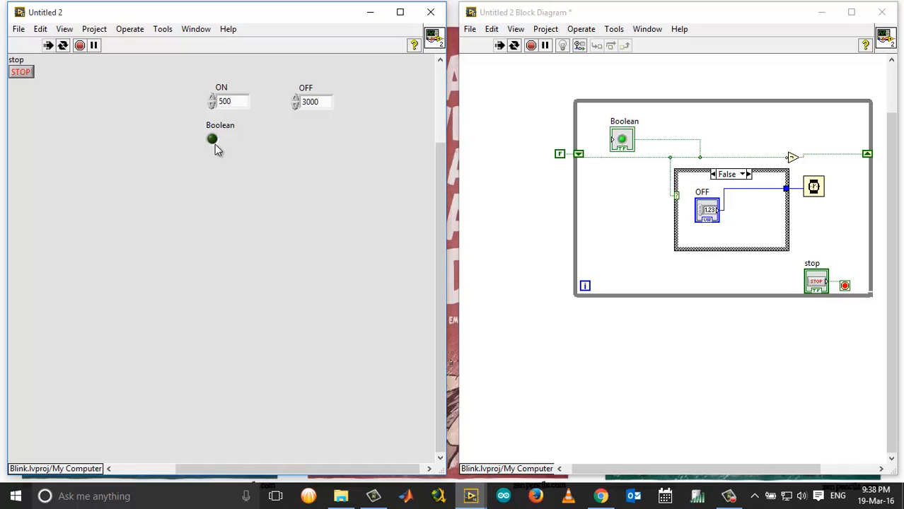
pyautogui.moveTo(88, 67)
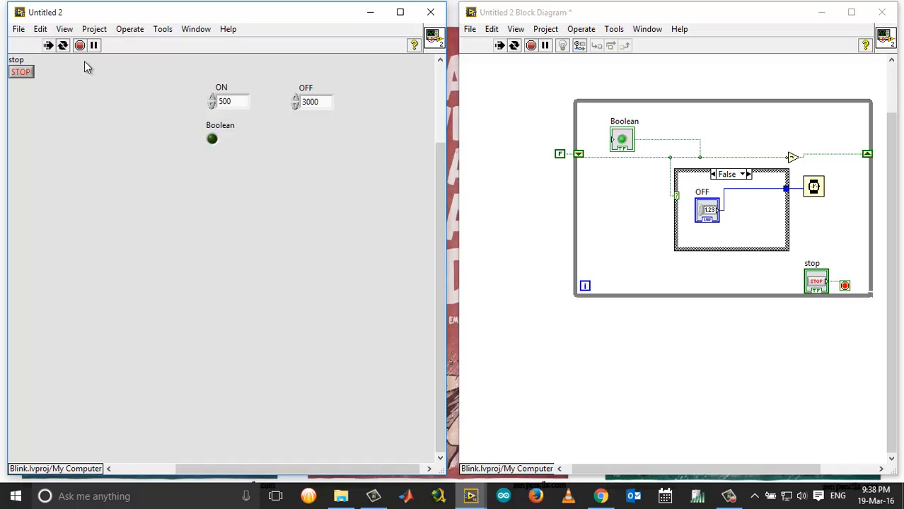